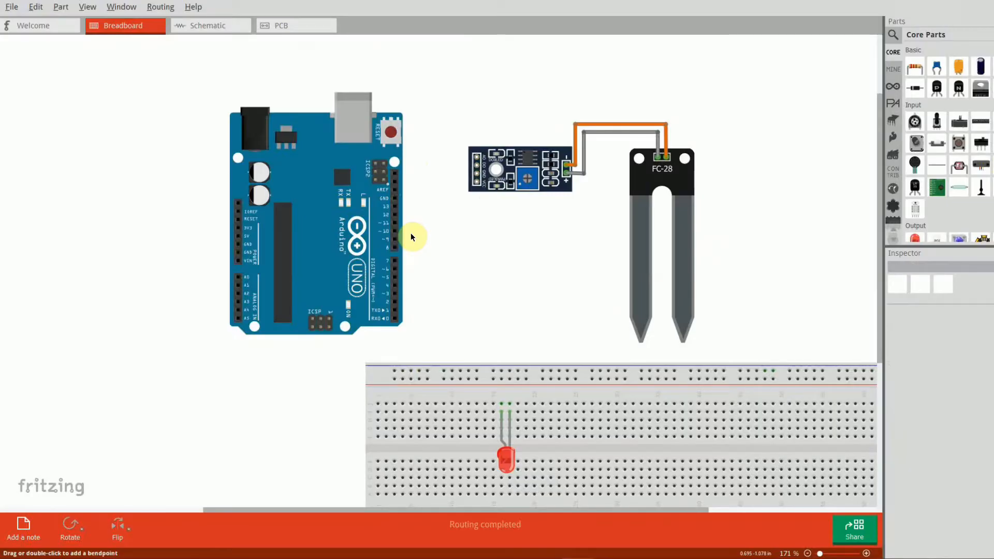
# Wire the Uno 5V pin to the sensor VCC and GND to the breadboard rail
pyautogui.moveTo(409, 195); pyautogui.dragTo(409, 370)
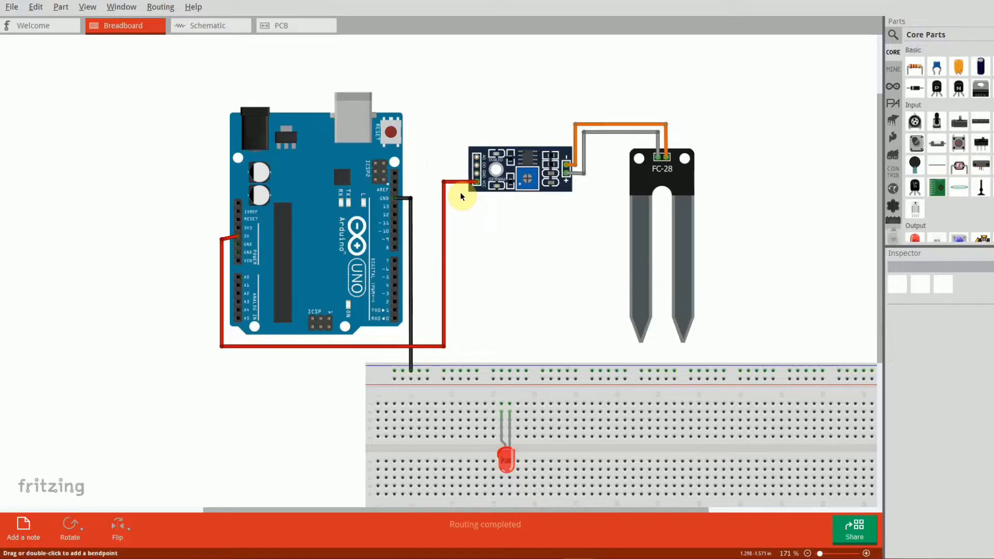
pyautogui.moveTo(462, 172); pyautogui.dragTo(461, 371)
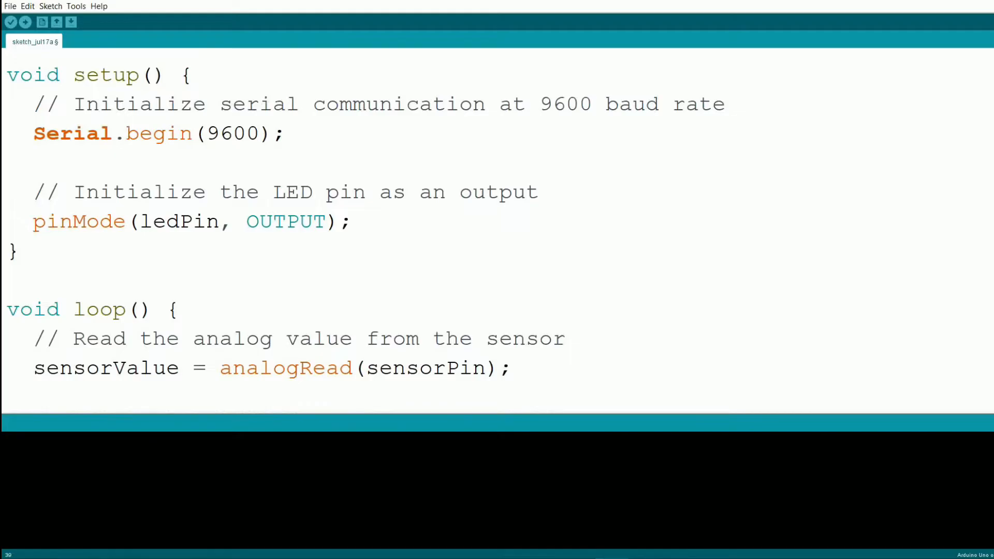
# Scroll through the soil-moisture sketch's setup() and loop() code in Arduino IDE
pyautogui.scroll(-3)
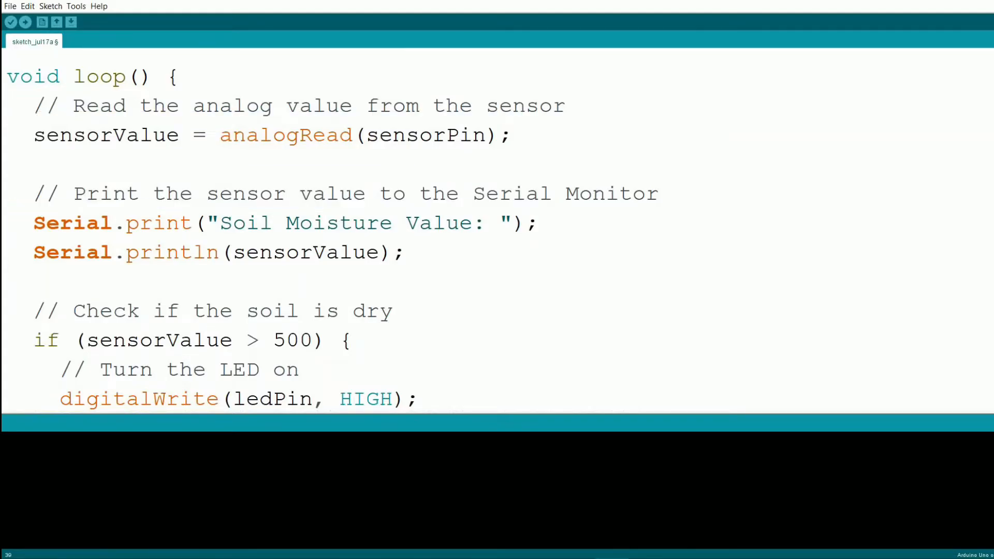
pyautogui.scroll(-3)
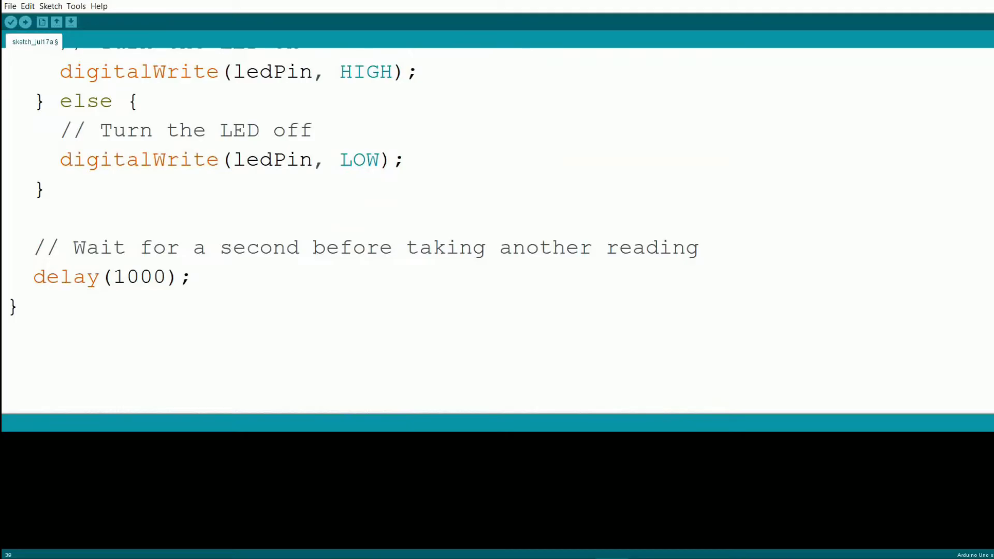
# Confirm the Uno is on COM4 and open the Serial Monitor at 9600 baud
pyautogui.click(75, 5)
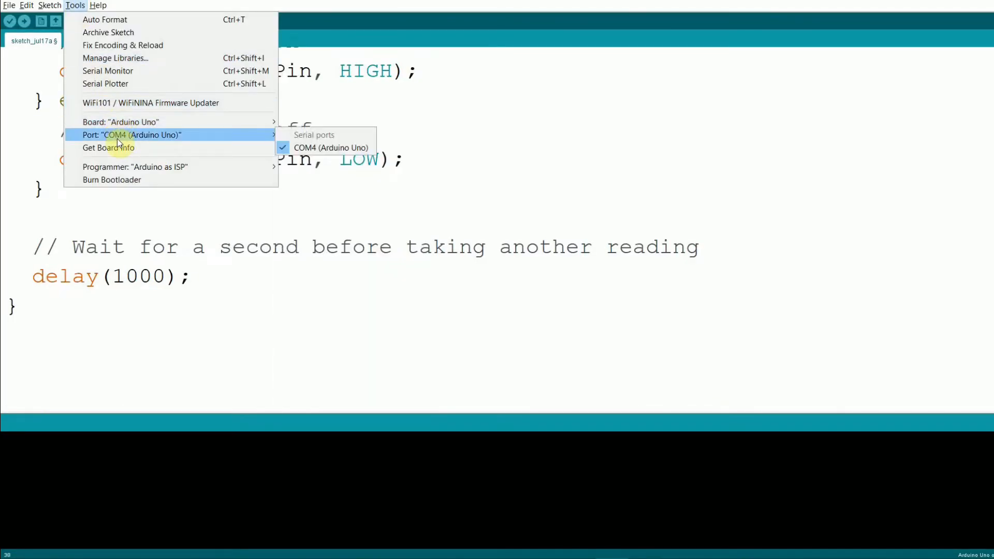
pyautogui.click(25, 21)
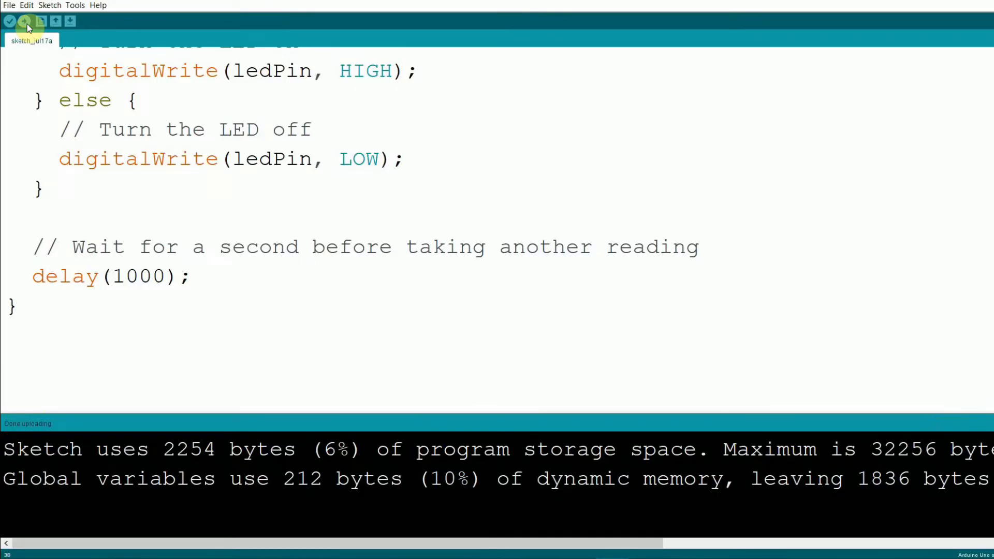
pyautogui.click(74, 7)
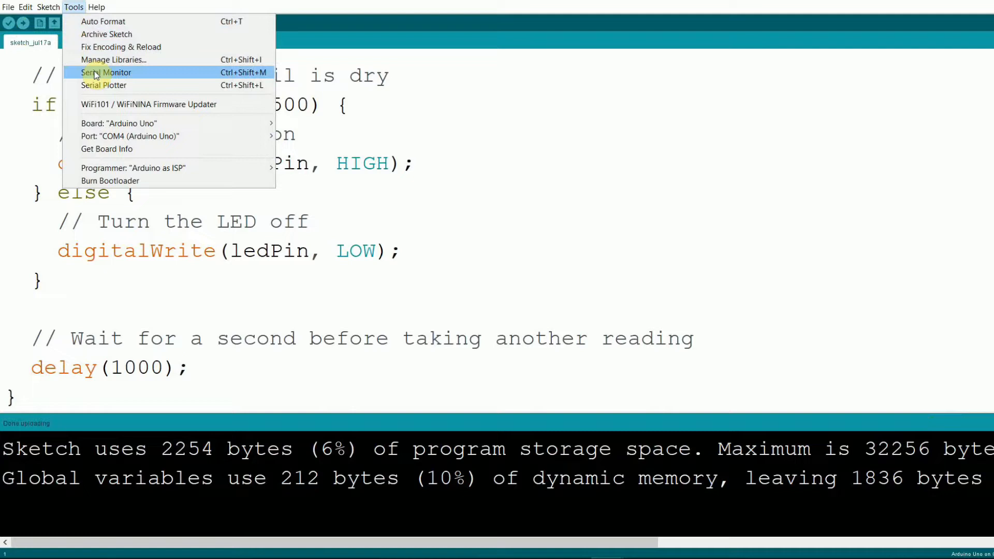
pyautogui.click(106, 71)
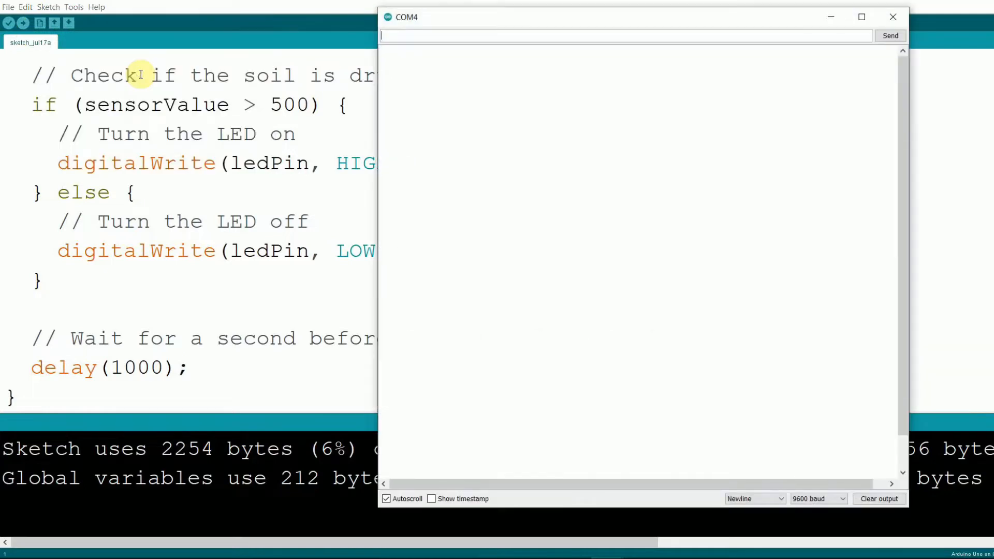